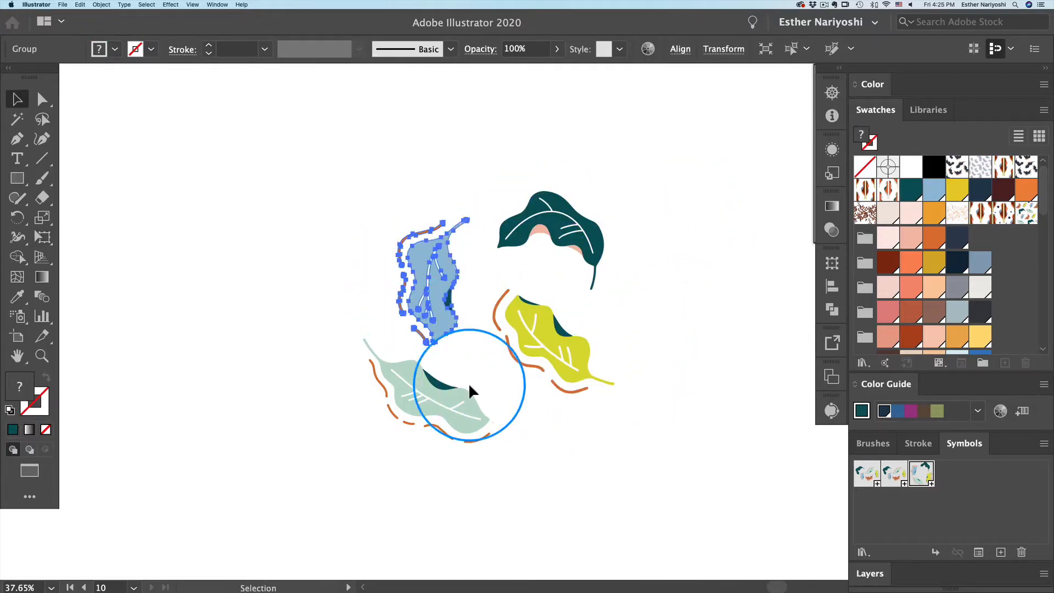
Select all the leaf doodles together with a marquee drag.
drag(457, 383, 562, 349)
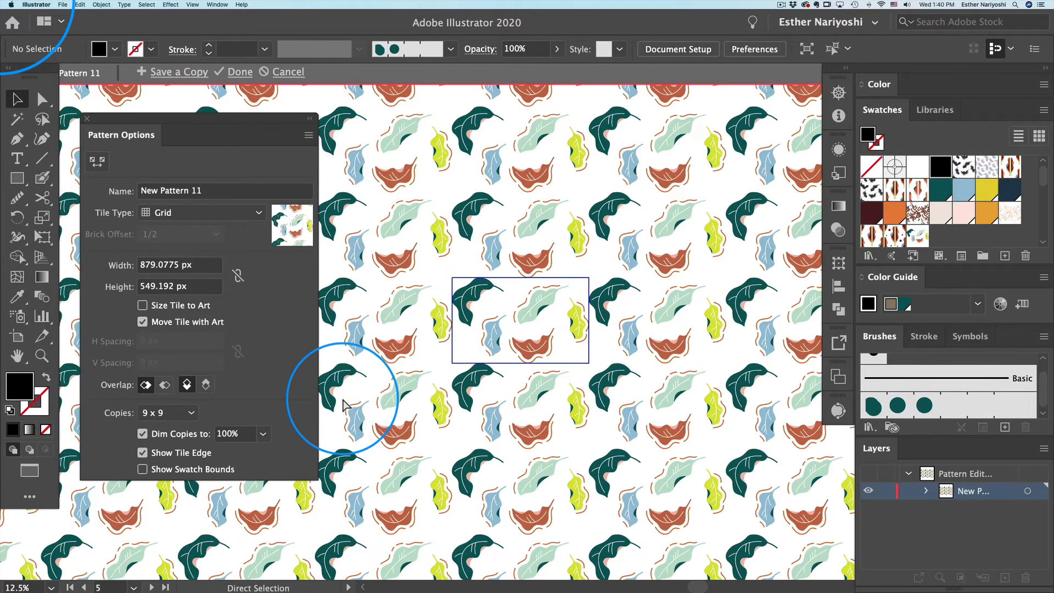
Confirm the leaf pattern in the pattern bar to save it as a swatch.
click(477, 295)
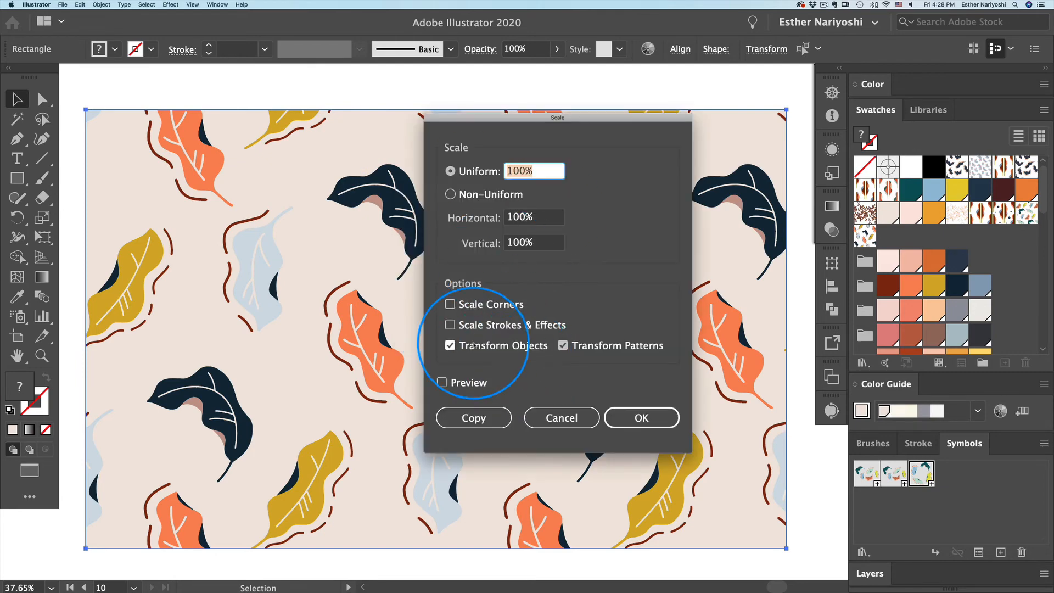
Set the pattern scale to 55% Uniform in the Scale dialog, transforming patterns only.
text(55%)
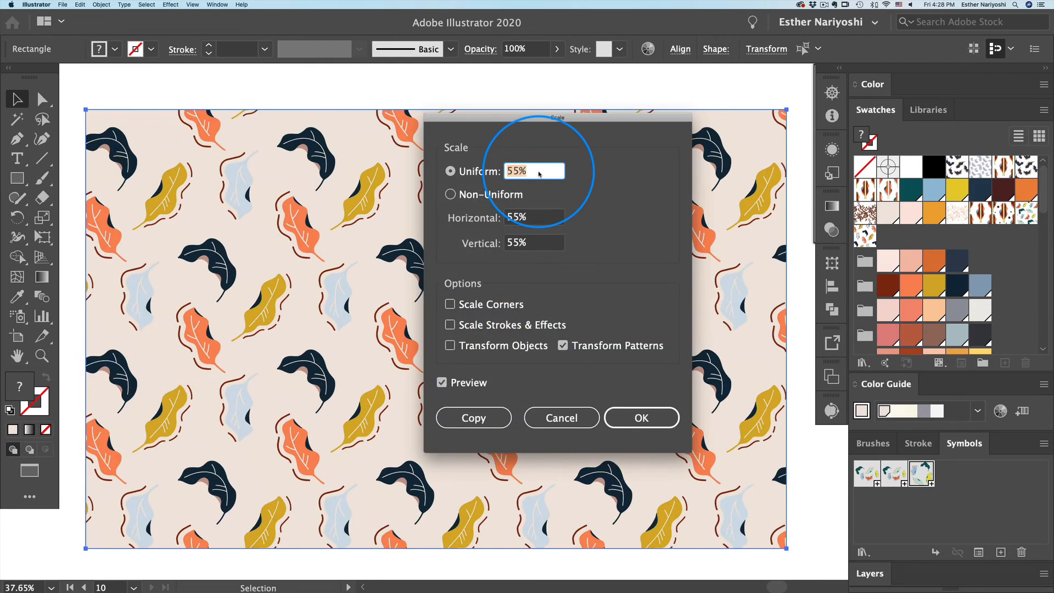